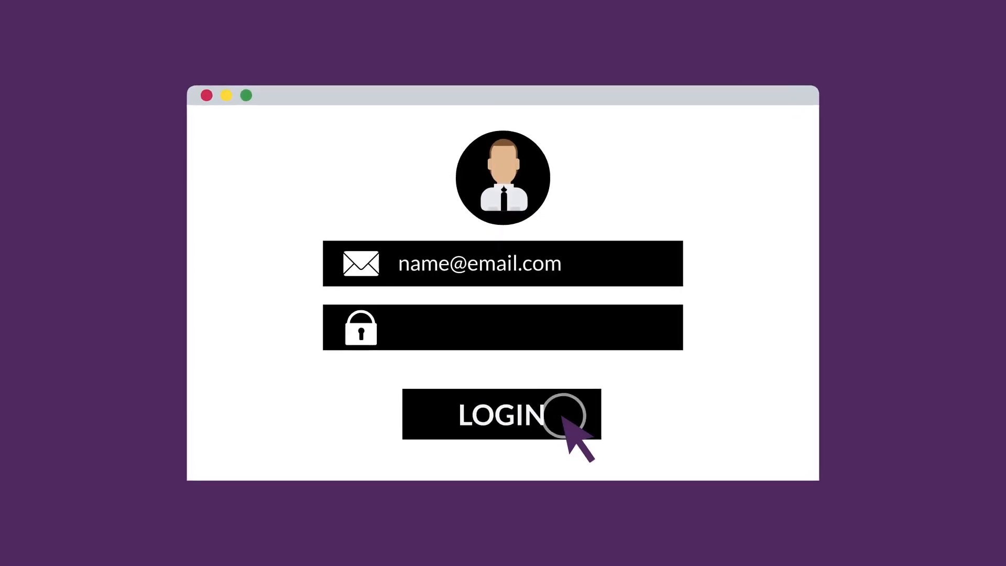
# Log in on the illustrated form so the app dashboard with its user list appears.
pyautogui.click(502, 414)
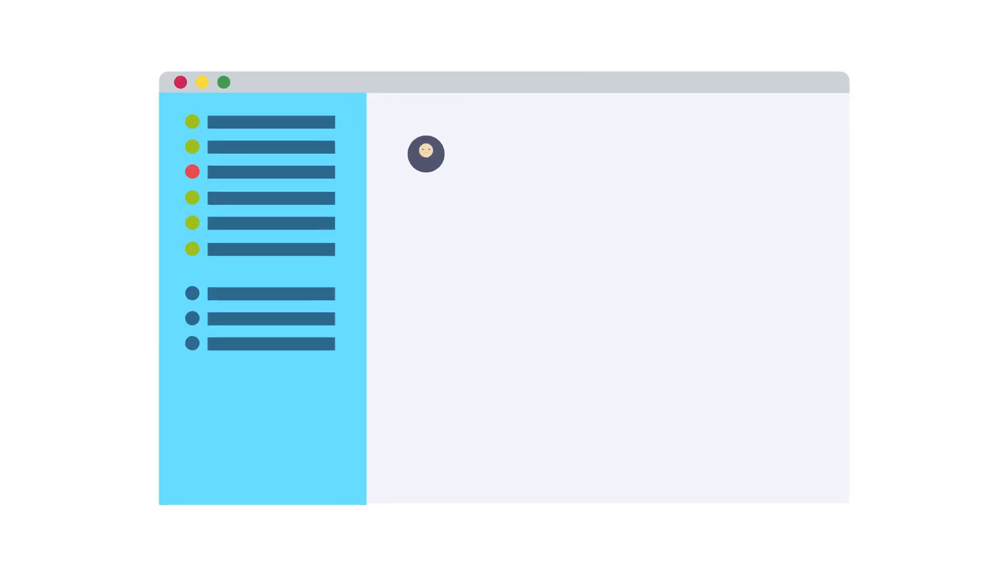